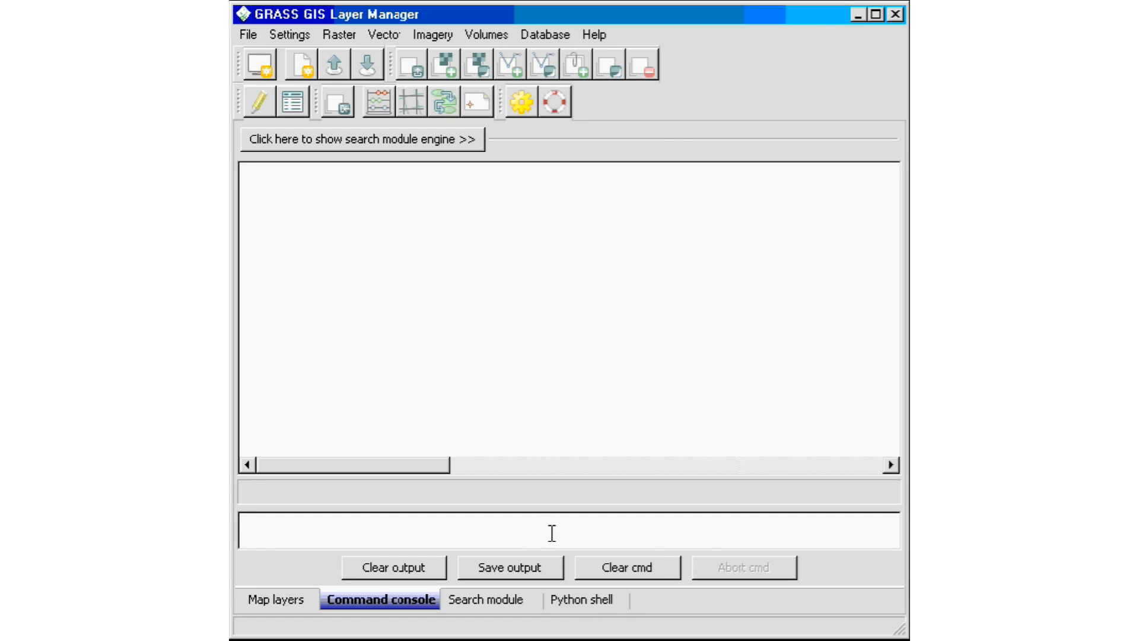
Run g.list vect in the console to list the PERMANENT mapset's vector maps
text(g.list)
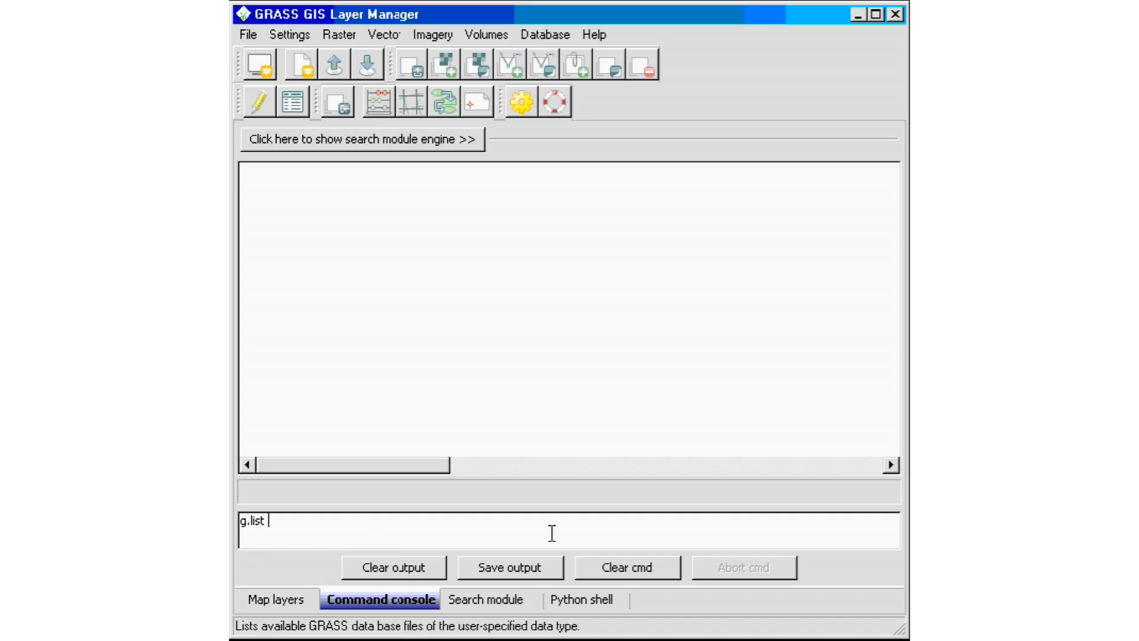
text(rast)
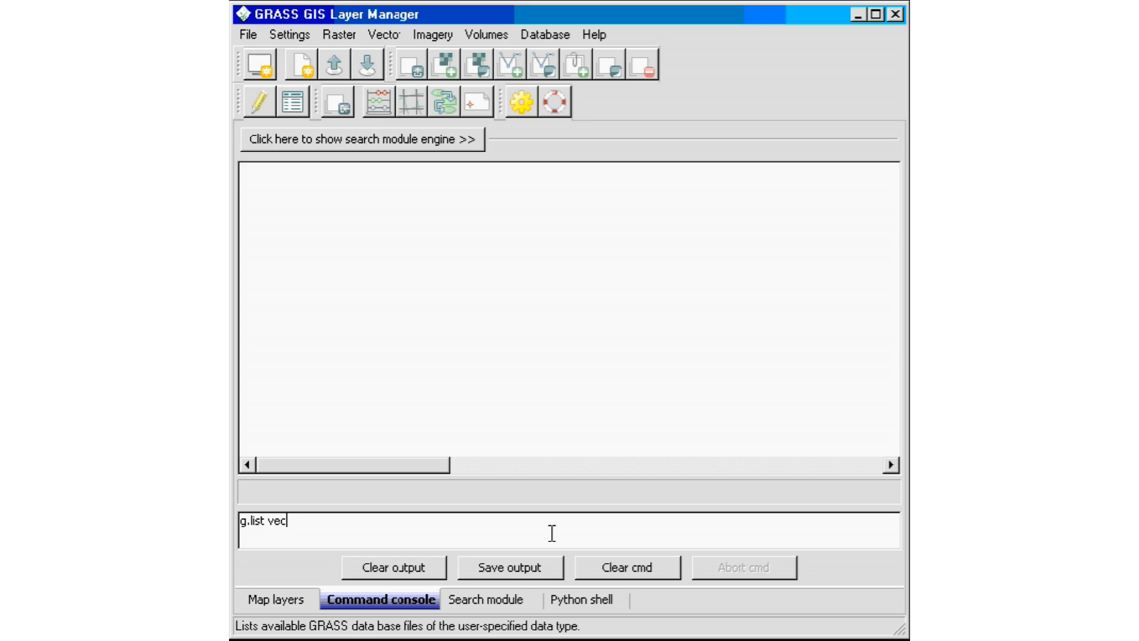
text(t)
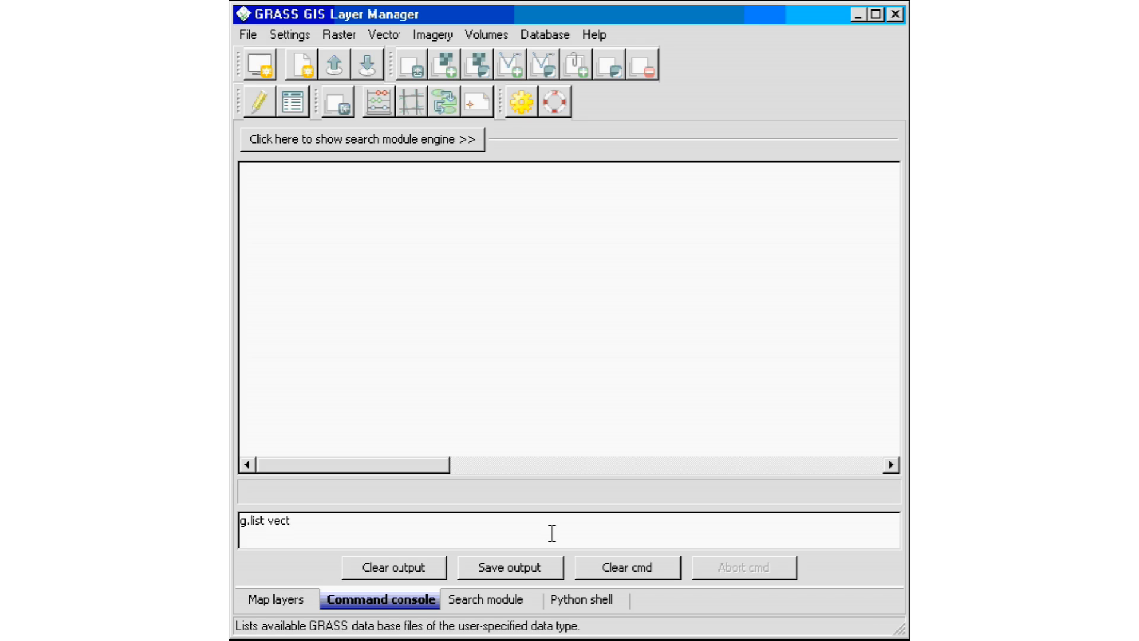
key(Return)
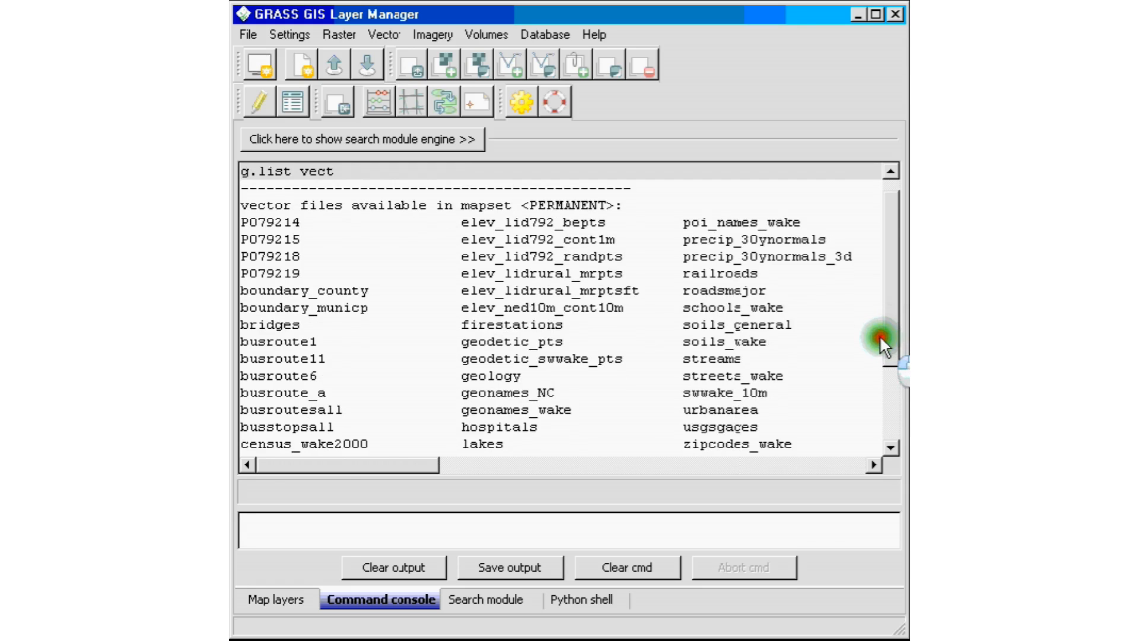
Scroll the vector listing down to railroadsnetwork in user1 and start typing the raster command
scroll(down, 3)
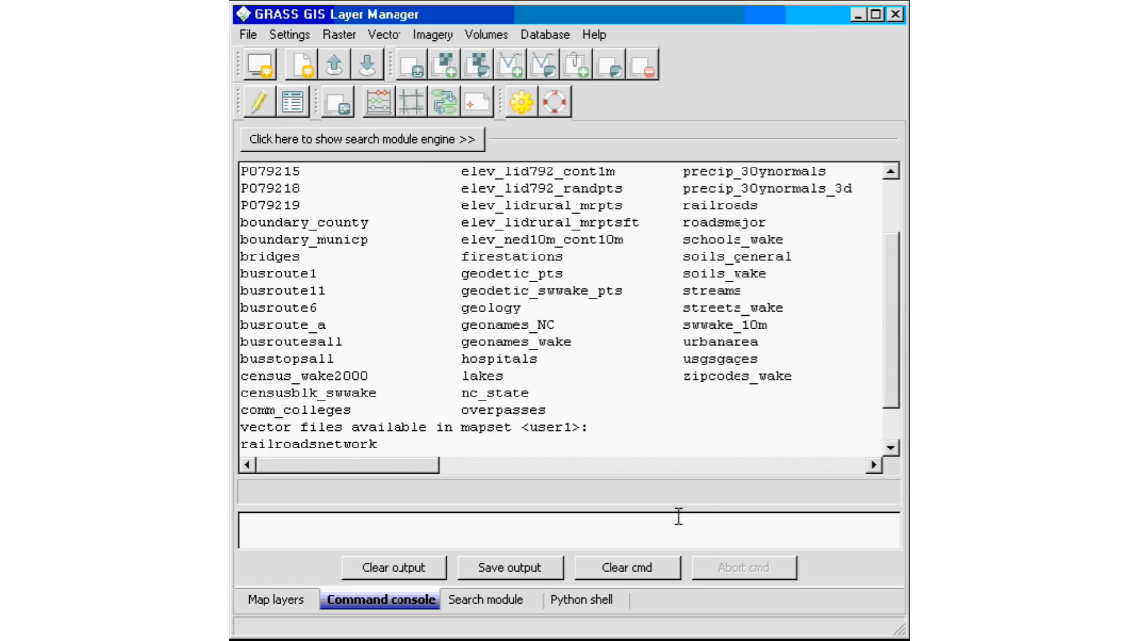
text(g.list rast)
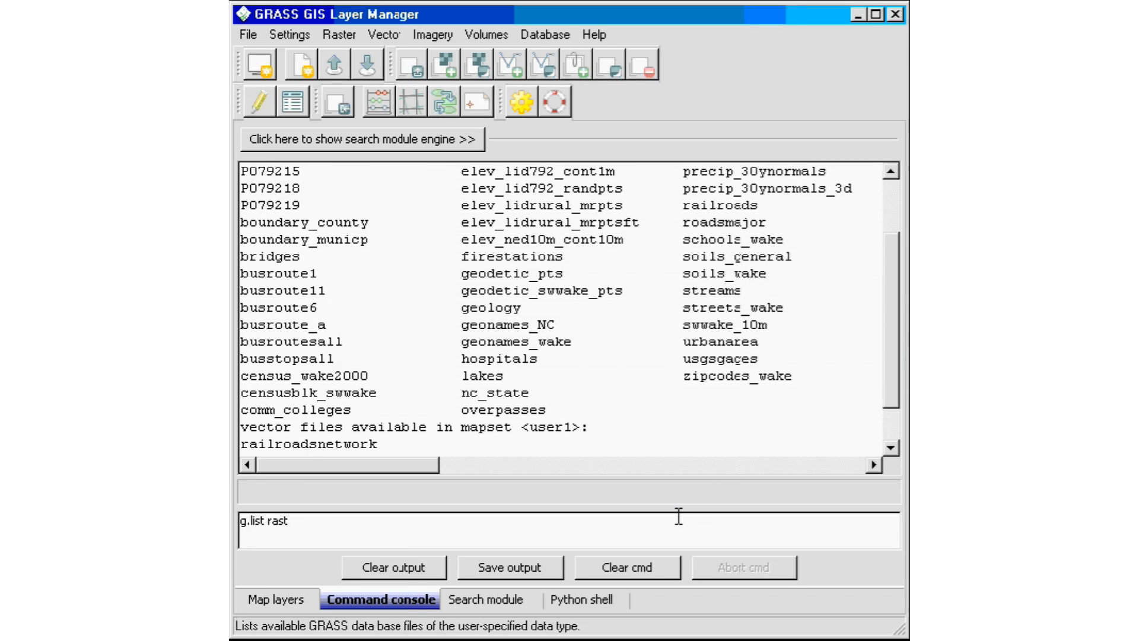
Submit g.list rast to list raster maps, ending with the landsat mapset's rasters
key(Return)
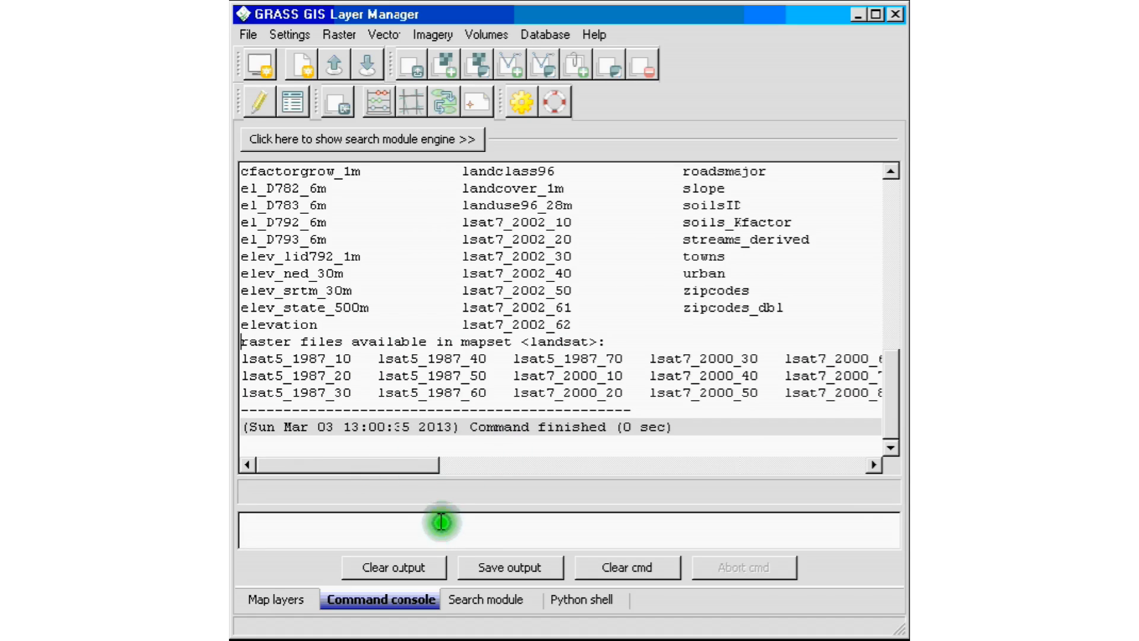
Rerun g.list vect and scroll its output, then rerun g.list rast
text(g.liost vect)
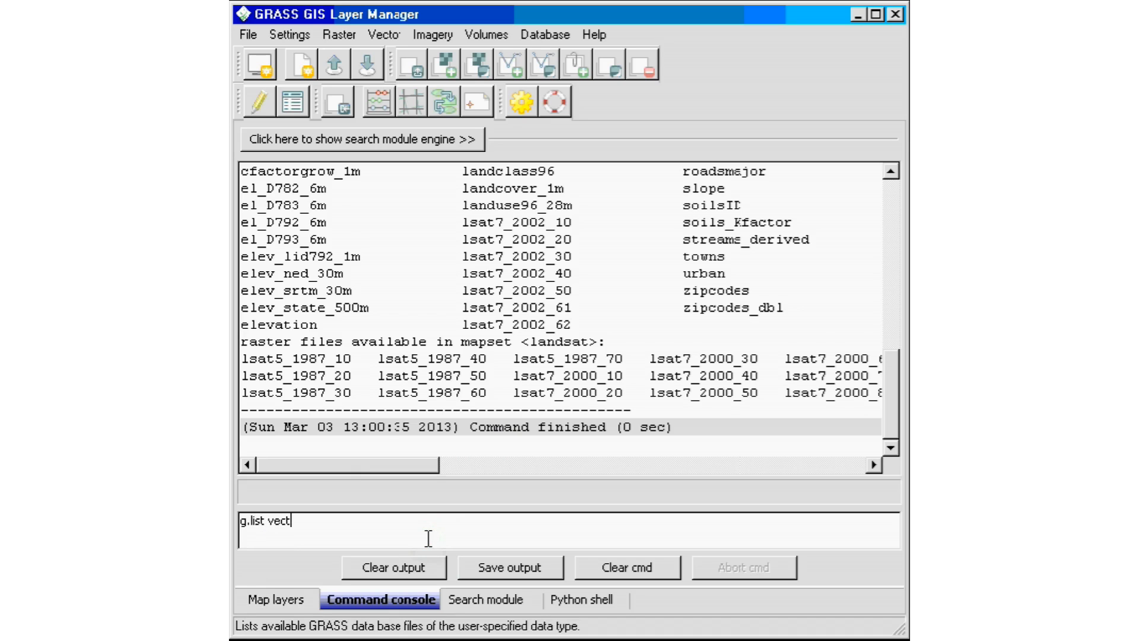
key(Return)
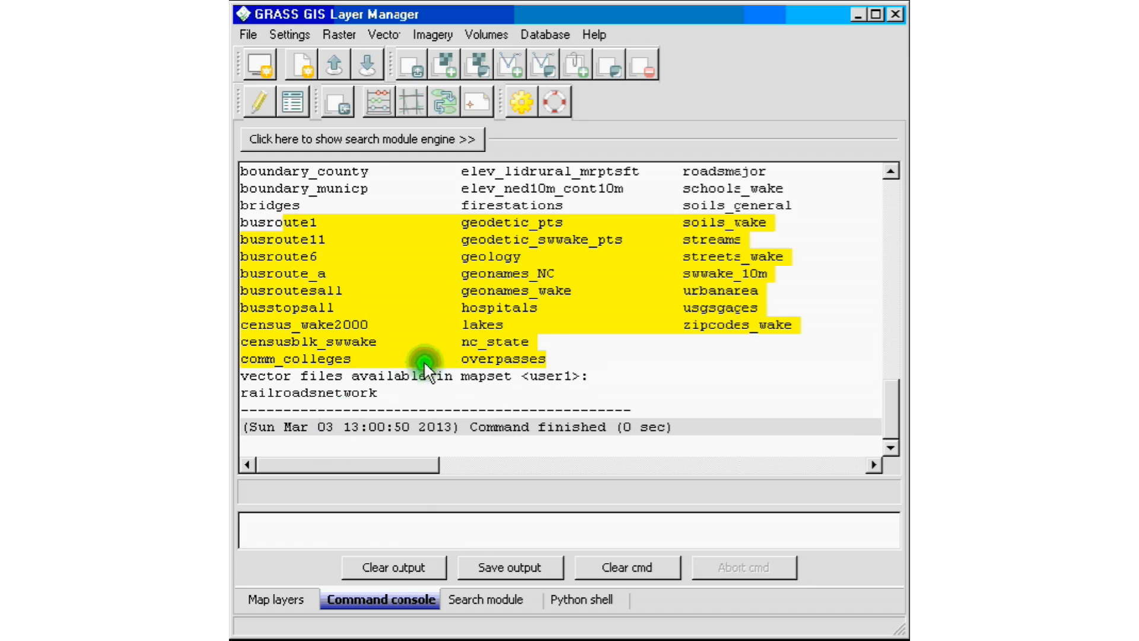
scroll(up, 3)
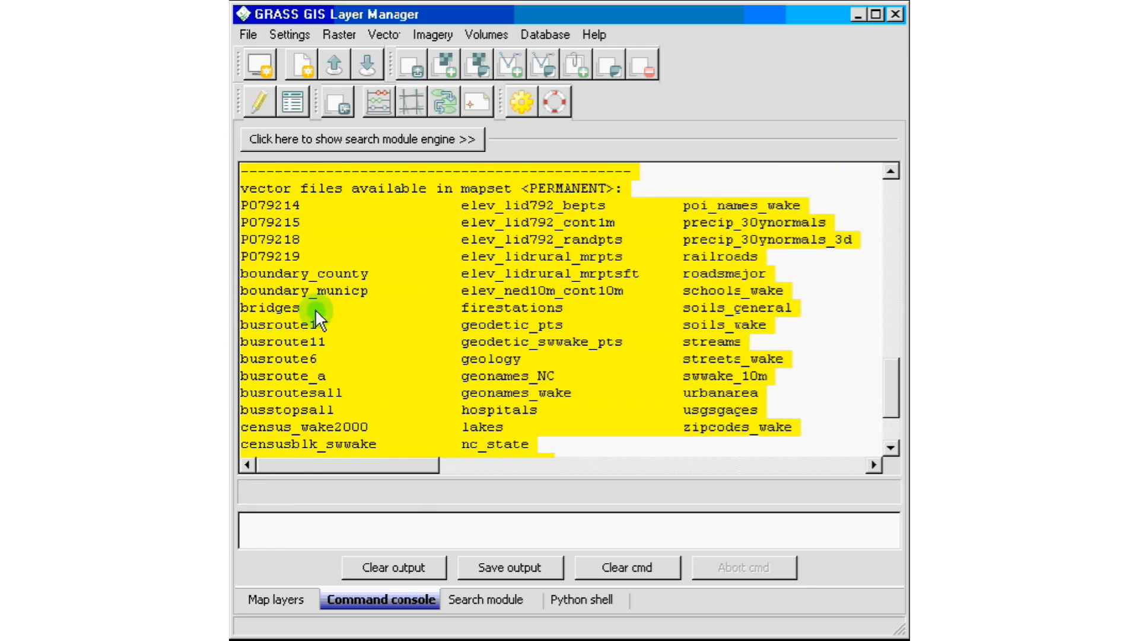
scroll(down, 3)
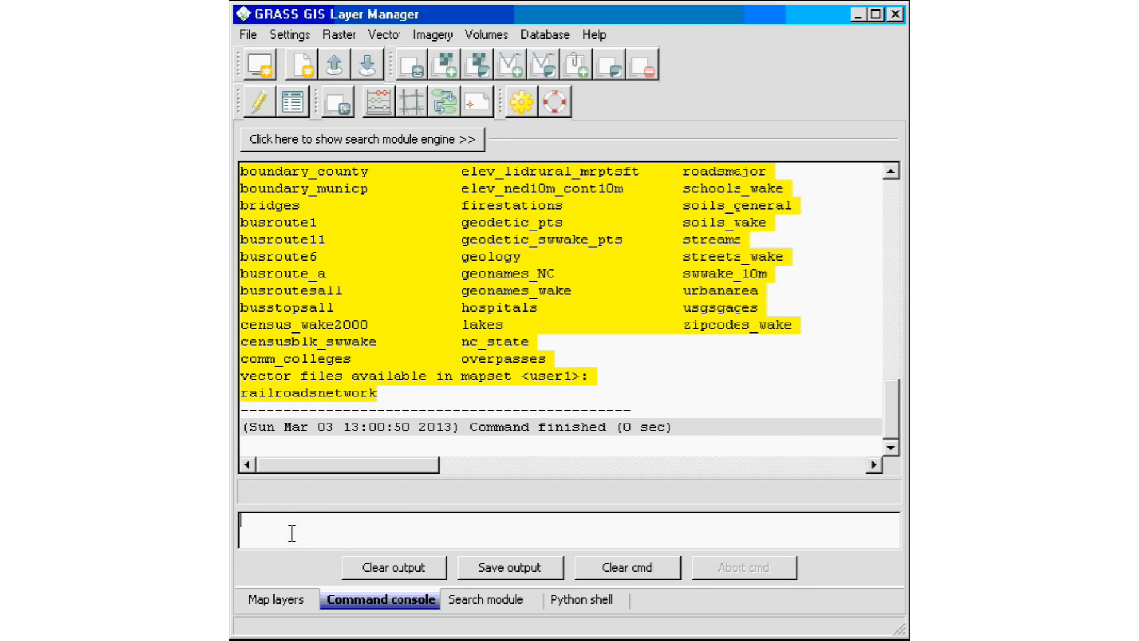
text(g.list rast)
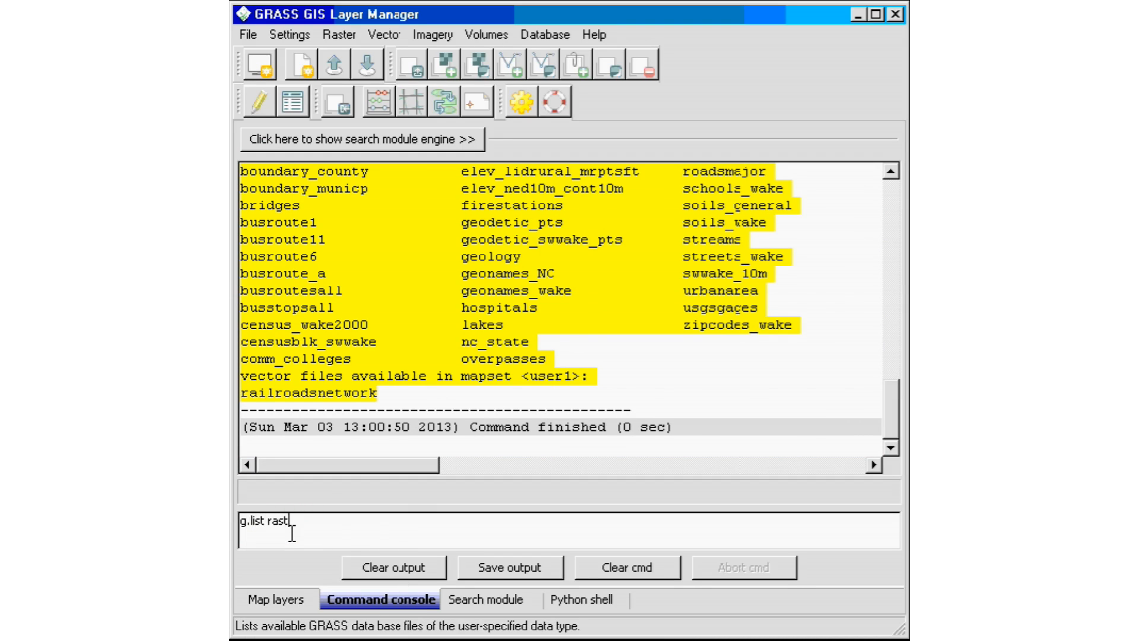
key(Return)
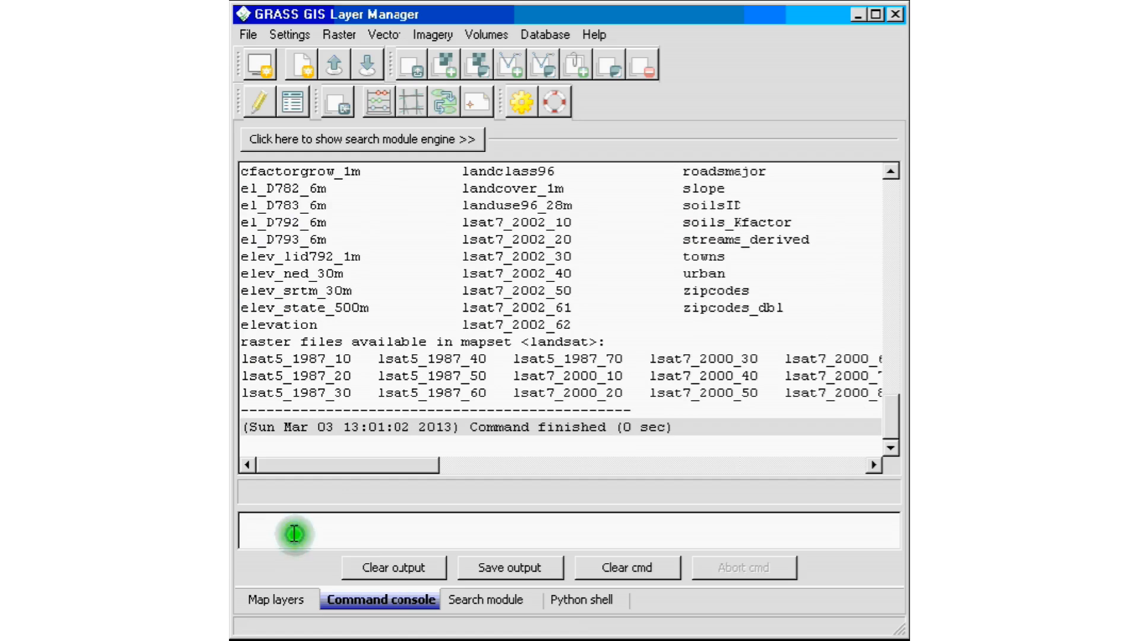